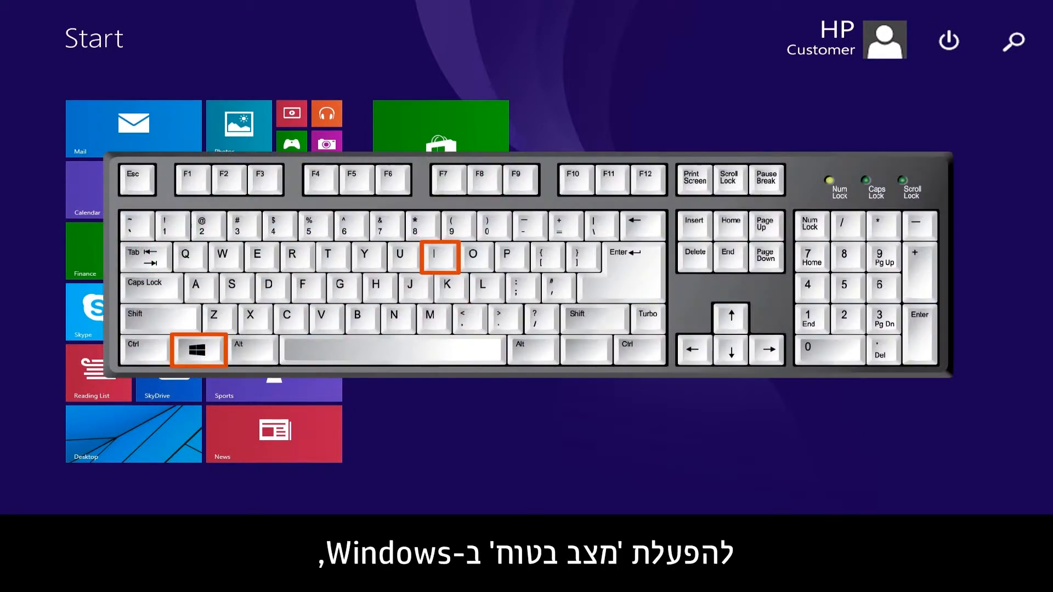
Bring up the Settings charm over the Start screen with Windows+I.
key(win+i)
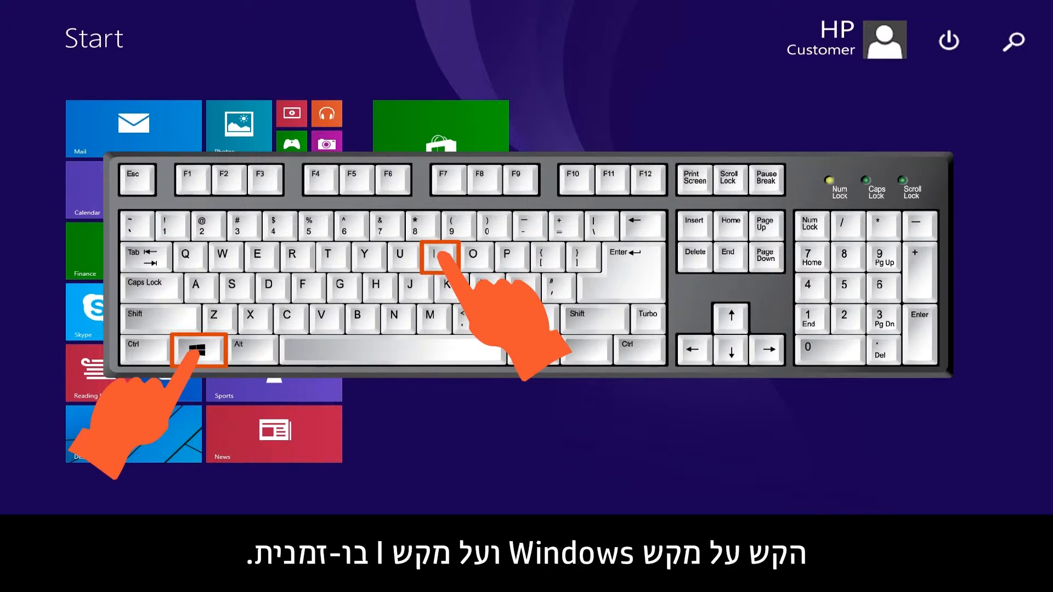
key(win+i)
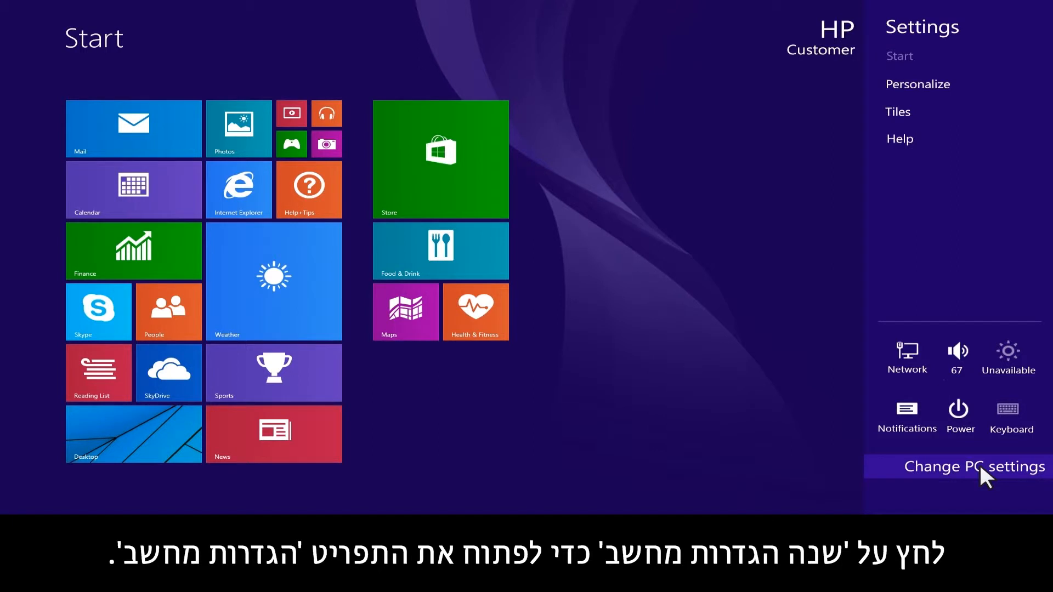
Go through Change PC settings > Update and recovery > Recovery and restart into Advanced startup.
click(973, 467)
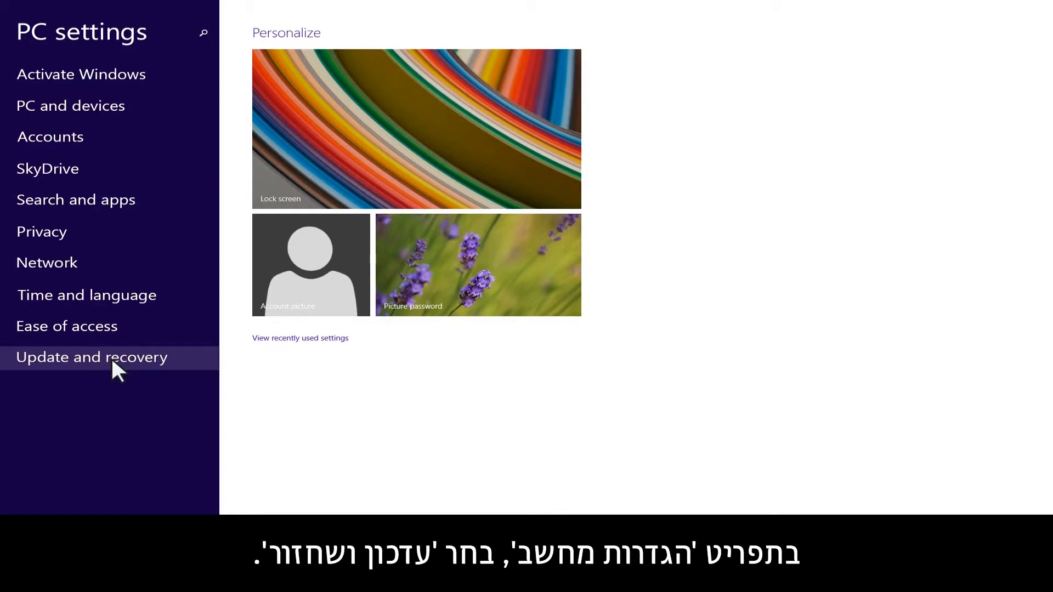
click(92, 356)
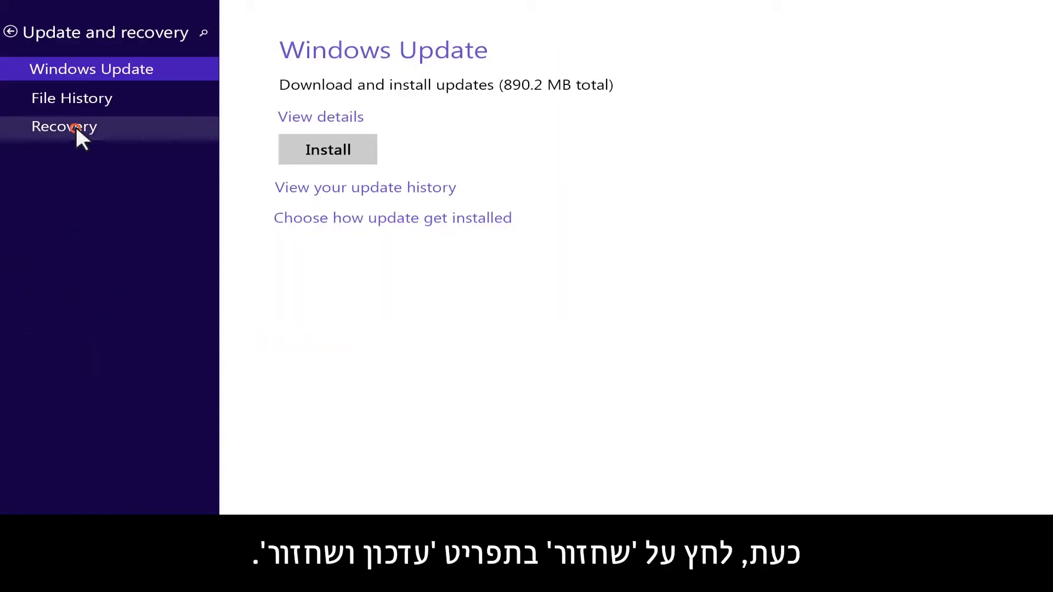
click(65, 127)
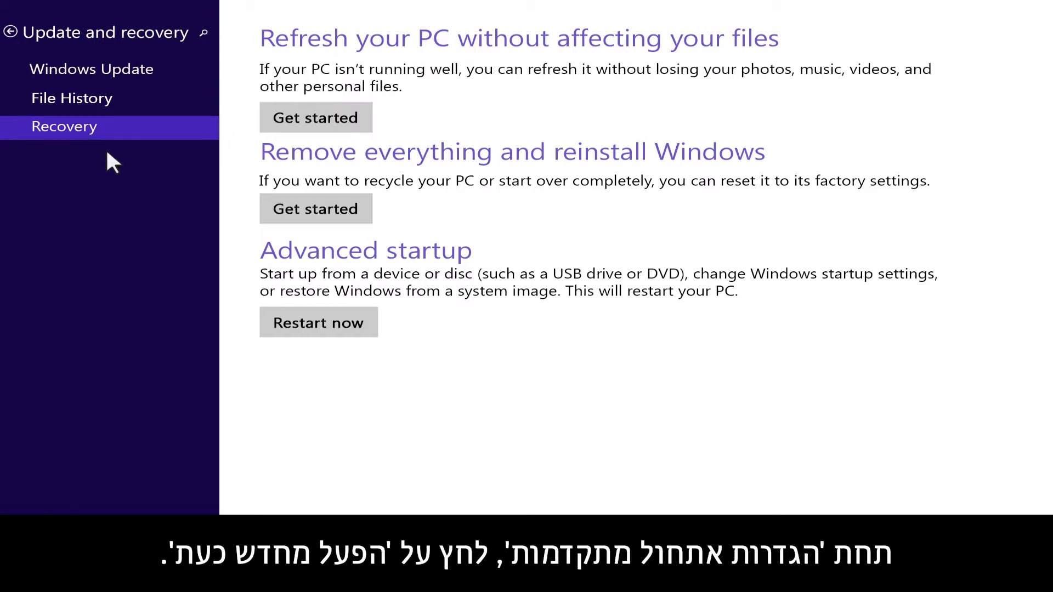
click(318, 323)
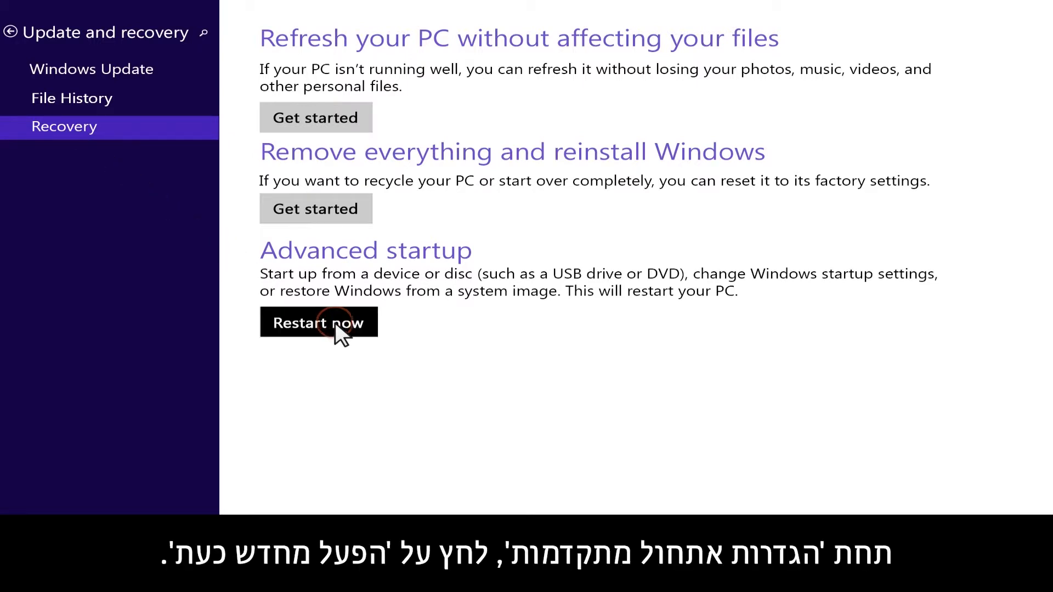
click(318, 323)
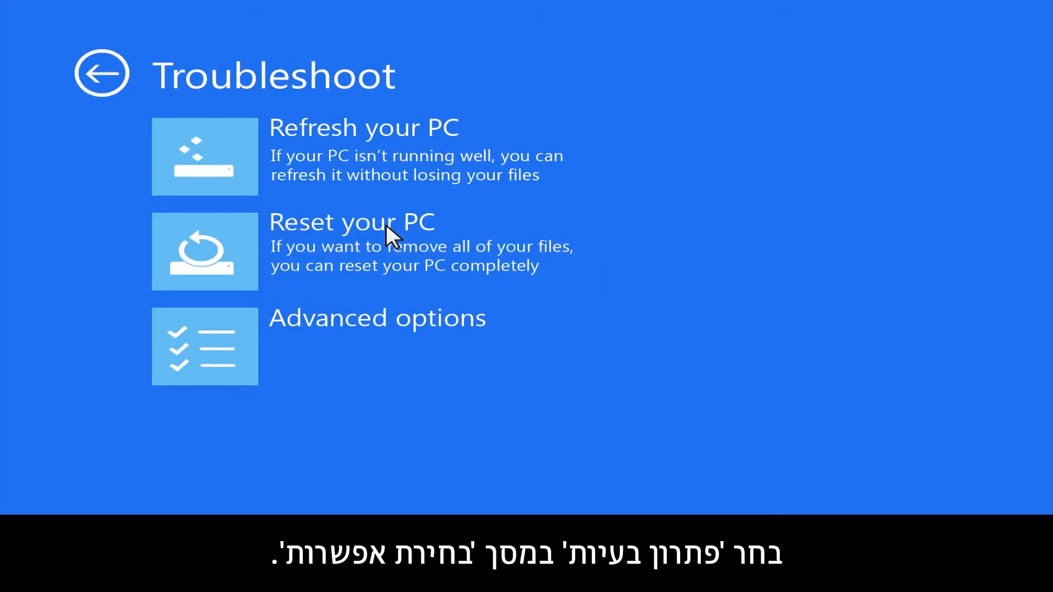
mouse_move(423, 333)
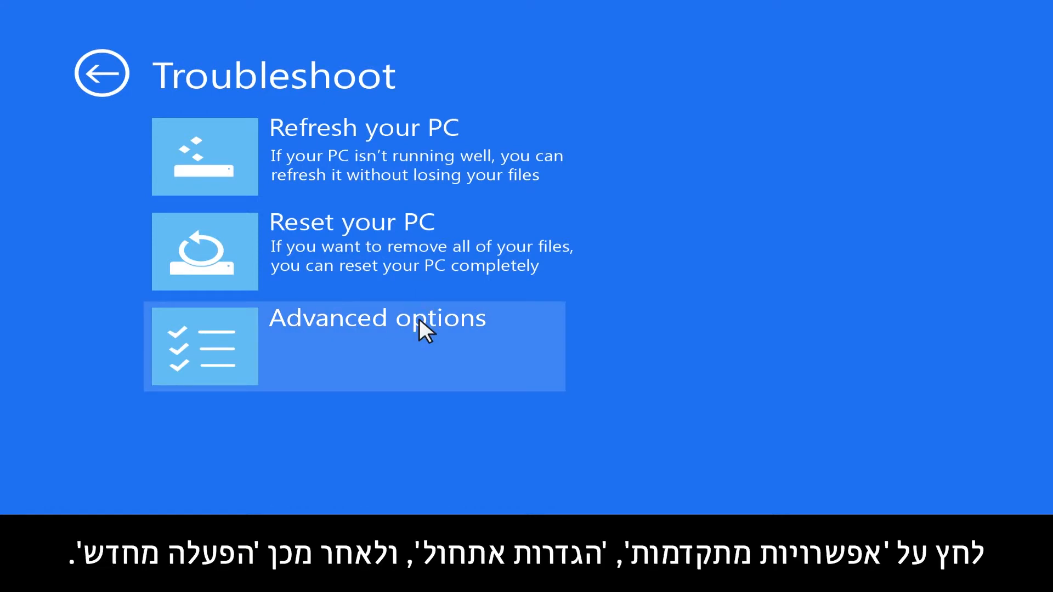
Choose Advanced options > Startup Settings on the Troubleshoot screen and restart into Safe Mode.
click(354, 347)
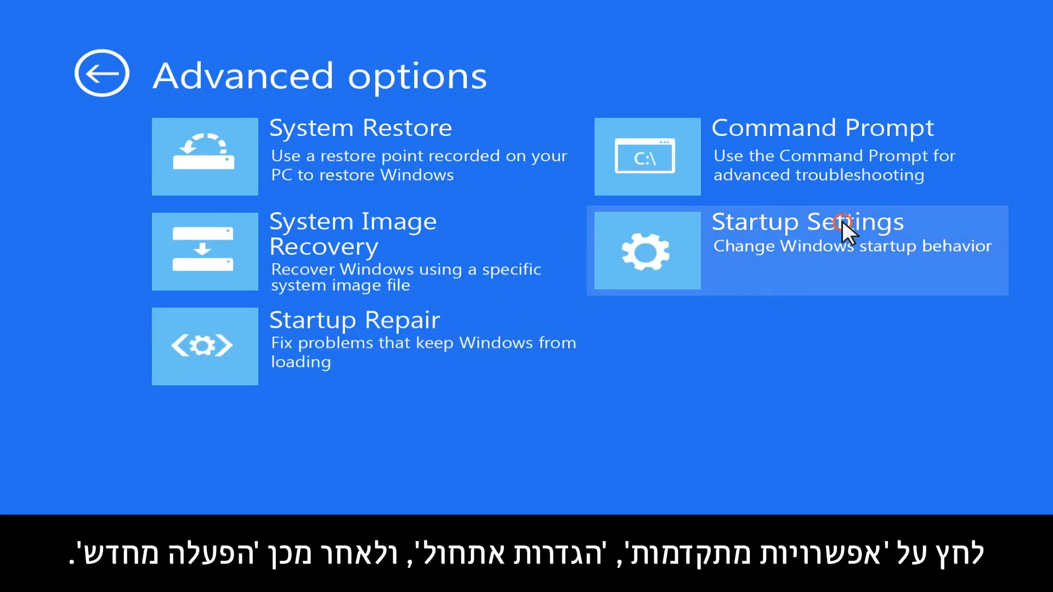
click(796, 251)
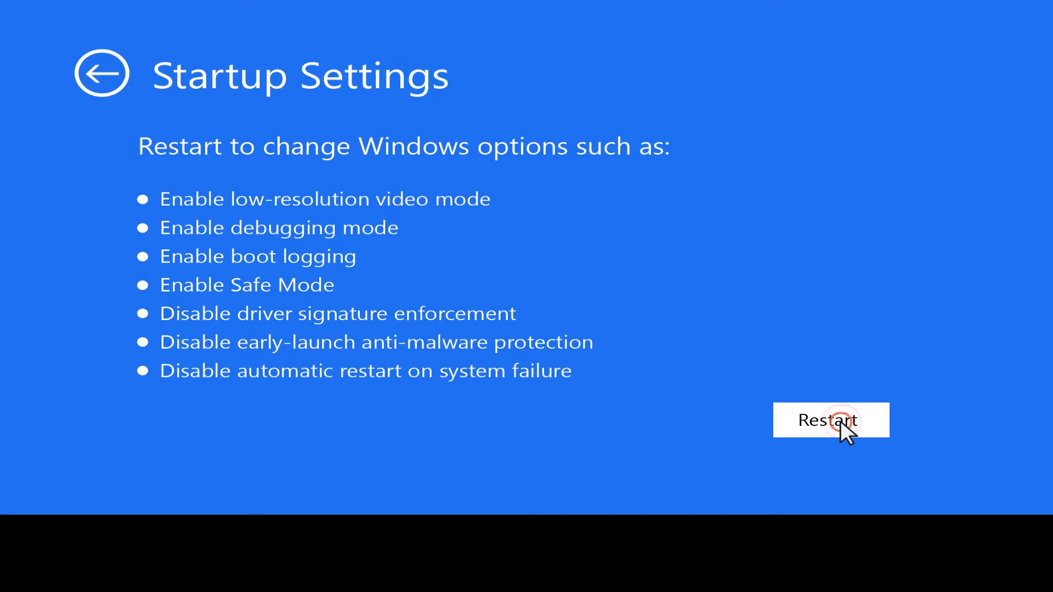
click(830, 420)
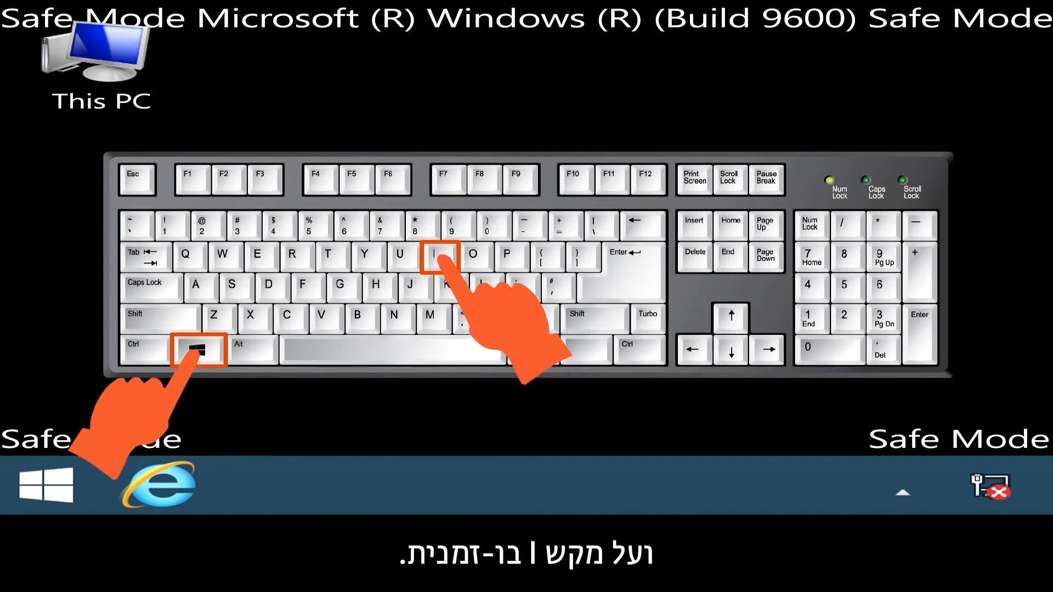
Bring up the Settings charm in Safe Mode and show the Power menu's Shut down and Restart choices.
key(Win+i)
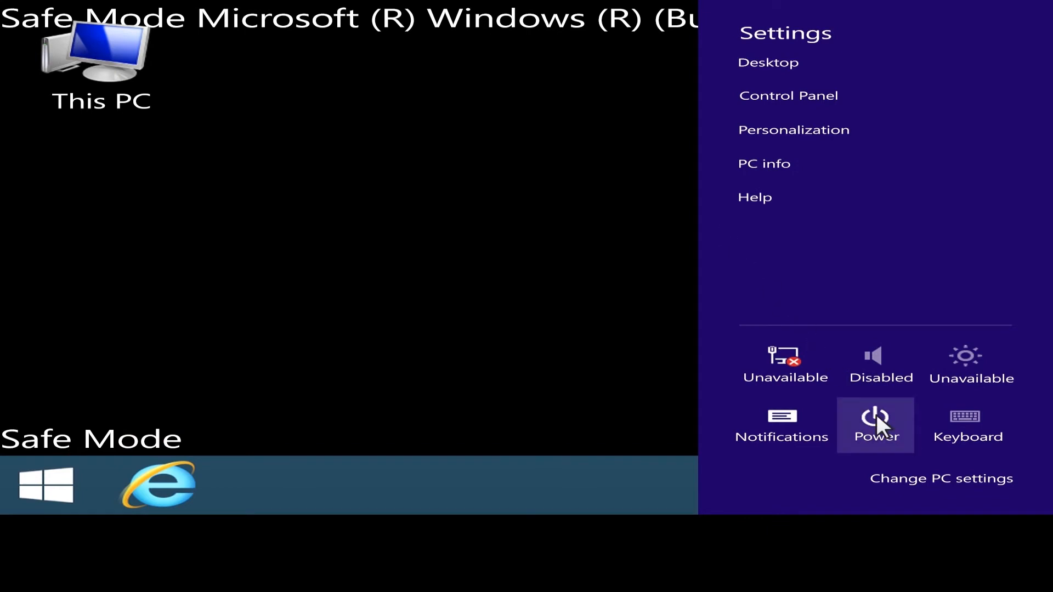
click(876, 426)
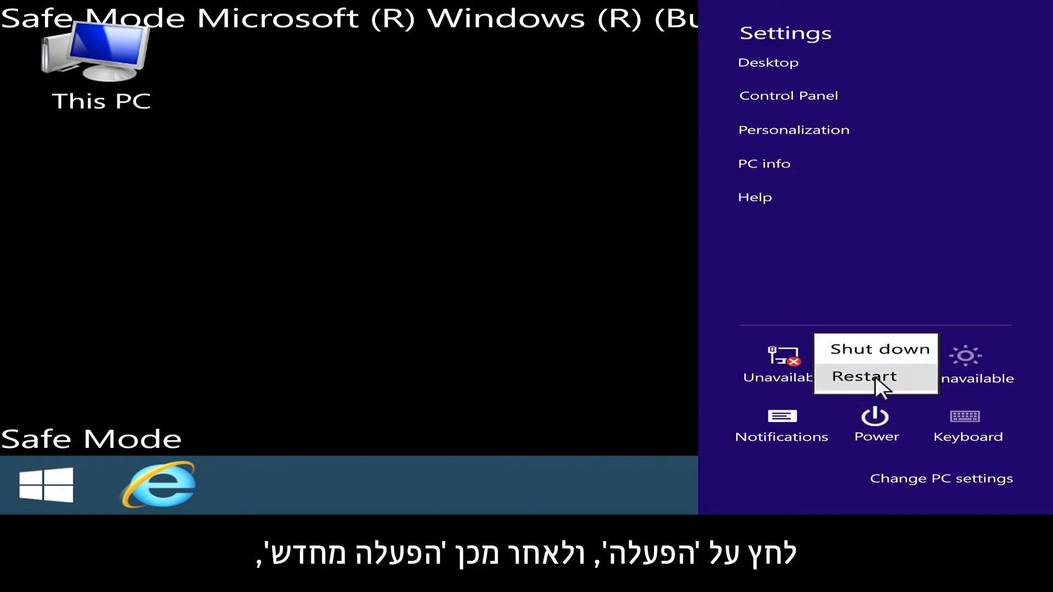